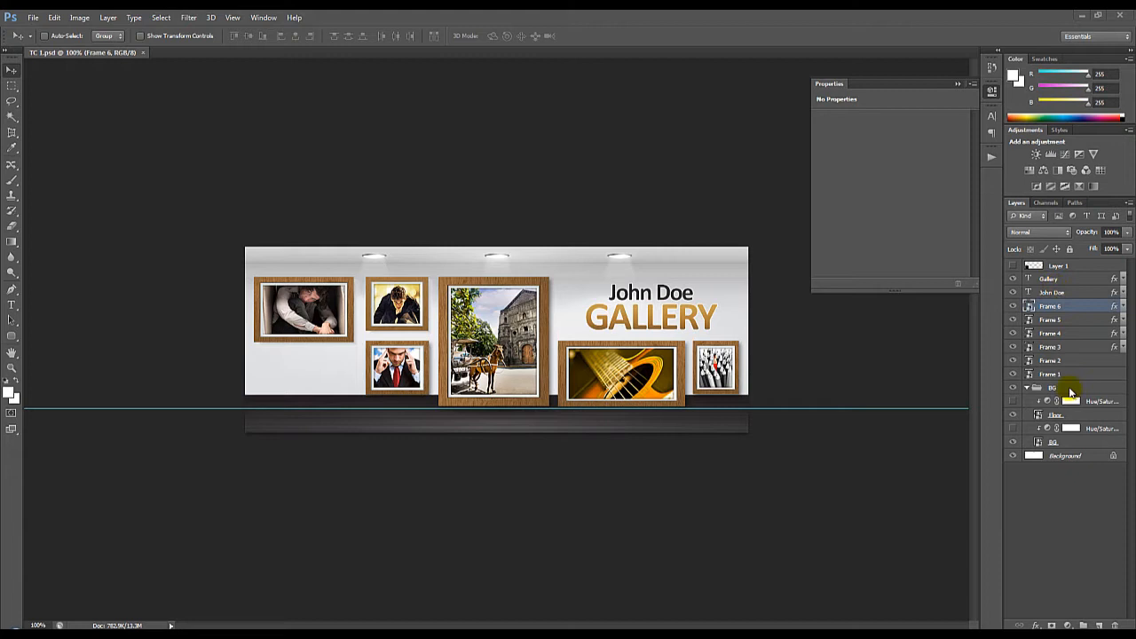
Inspect the frame layers, including Frame 4, in the Layers panel
{"action": "left_click", "coordinate": [1052, 360]}
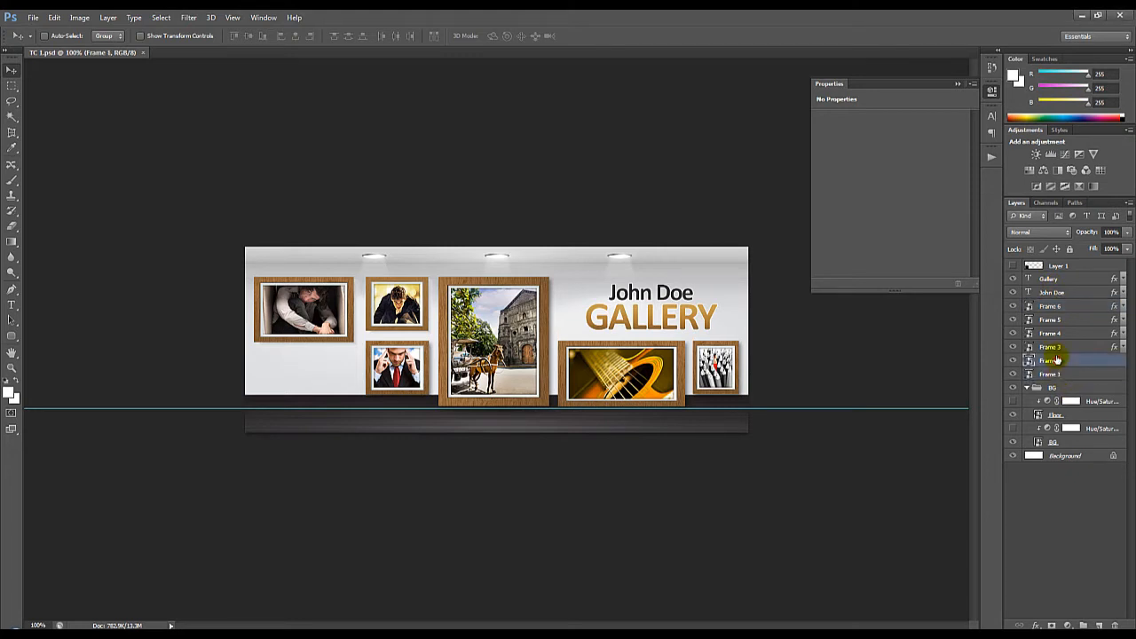
{"action": "left_click", "coordinate": [1052, 319]}
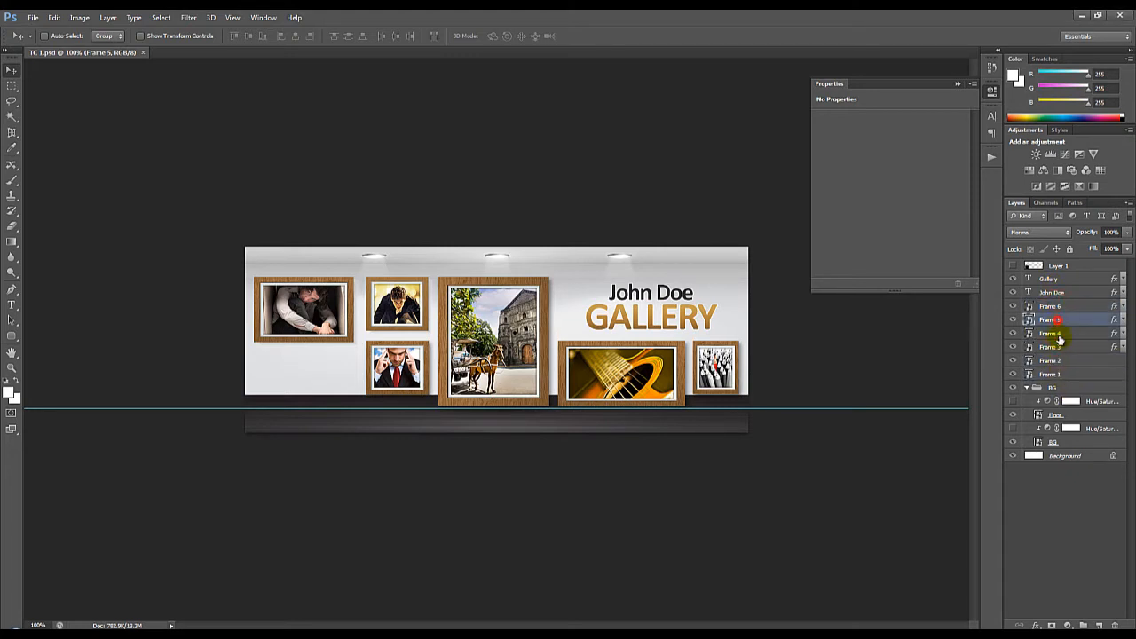
{"action": "left_click", "coordinate": [1052, 333]}
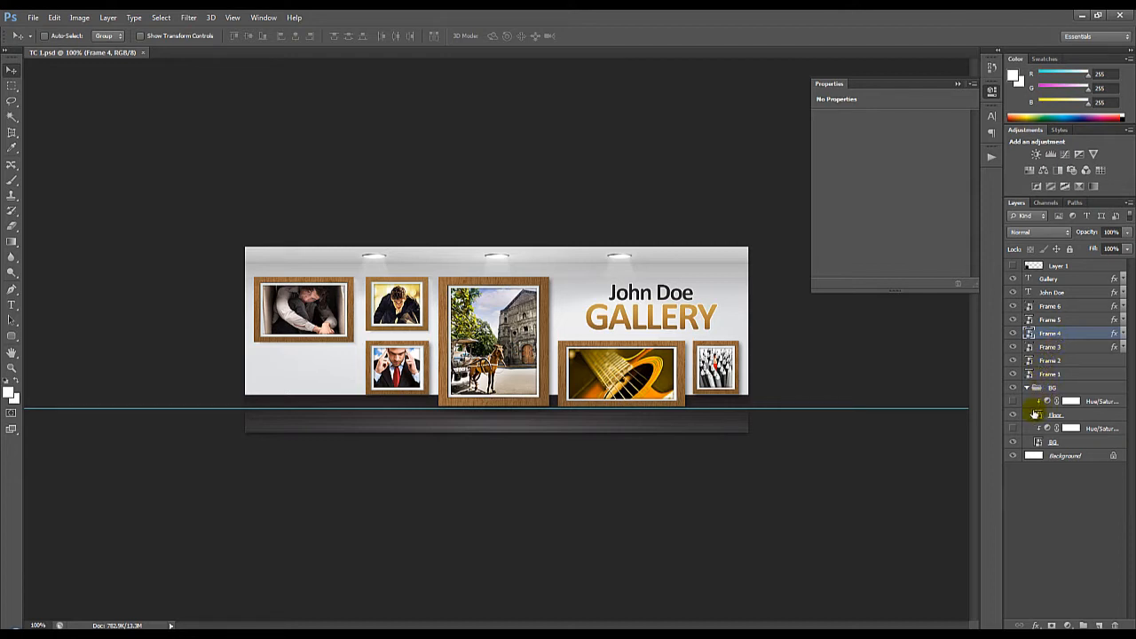
{"action": "left_click", "coordinate": [1013, 414]}
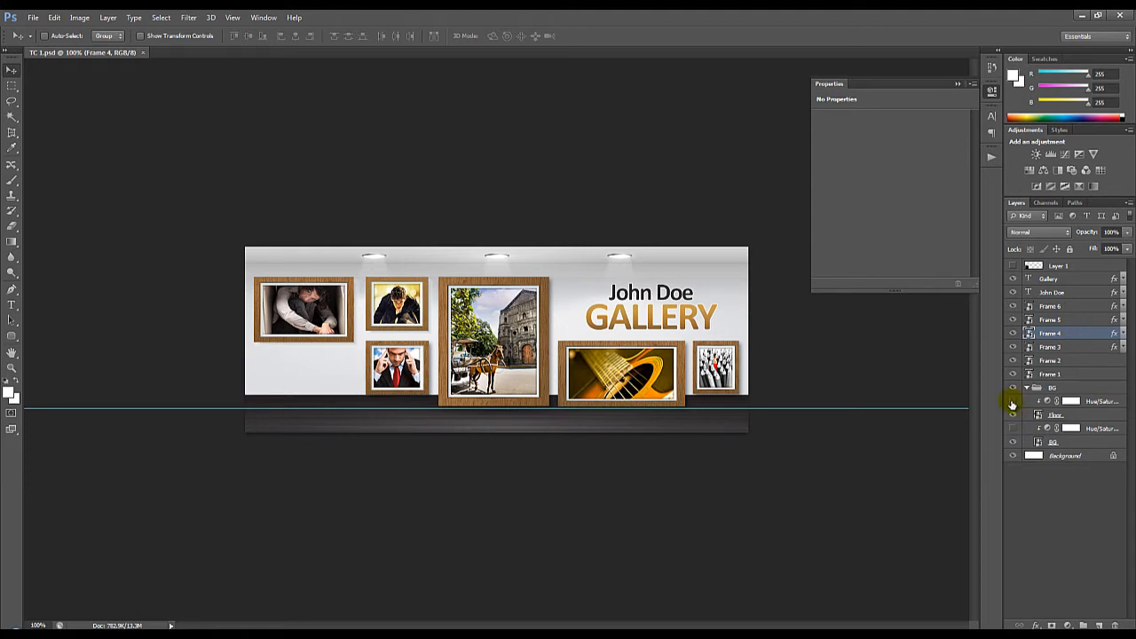
Enable the floor's Colorize Hue/Saturation adjustment and drag Hue to 0 for deep red
{"action": "left_click", "coordinate": [1012, 415]}
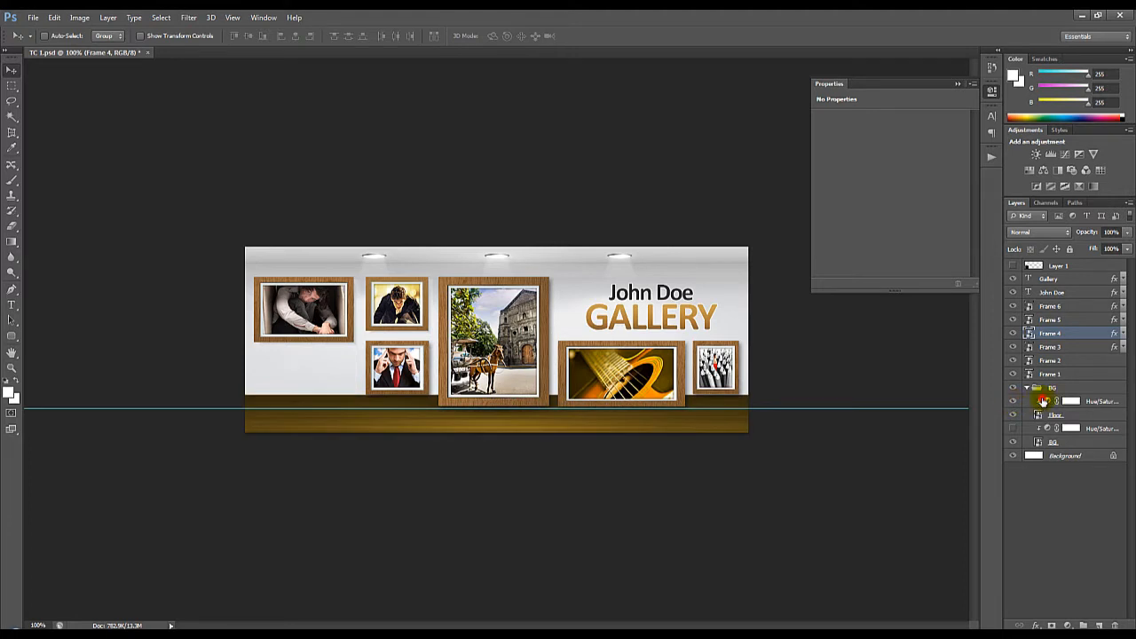
{"action": "left_click", "coordinate": [1045, 401]}
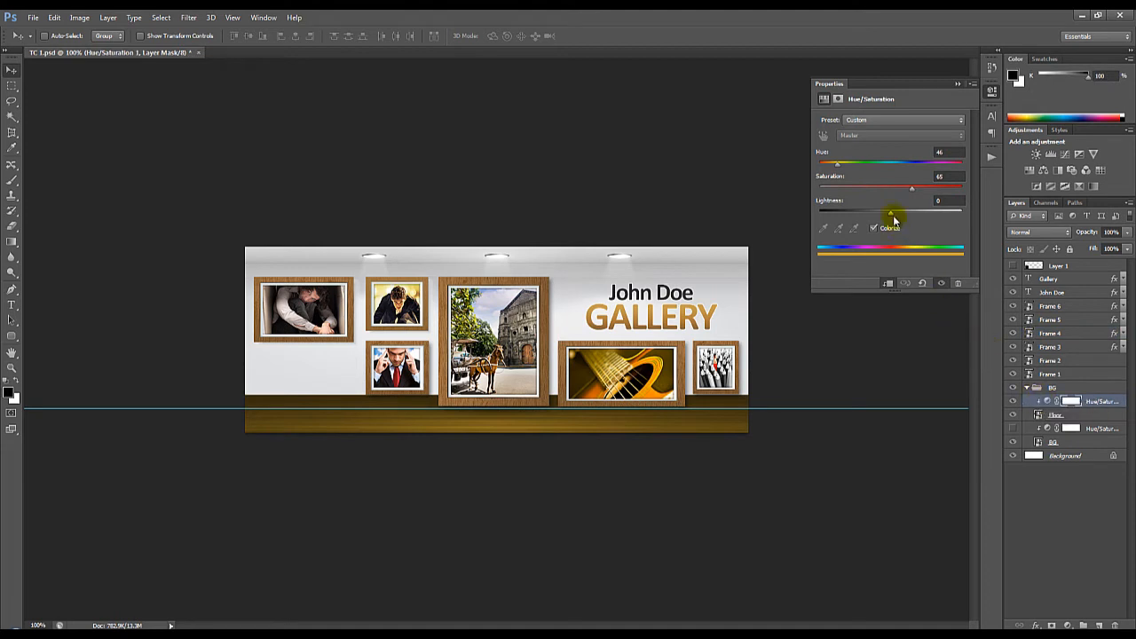
{"action": "left_click_drag", "start_coordinate": [837, 162], "coordinate": [842, 162]}
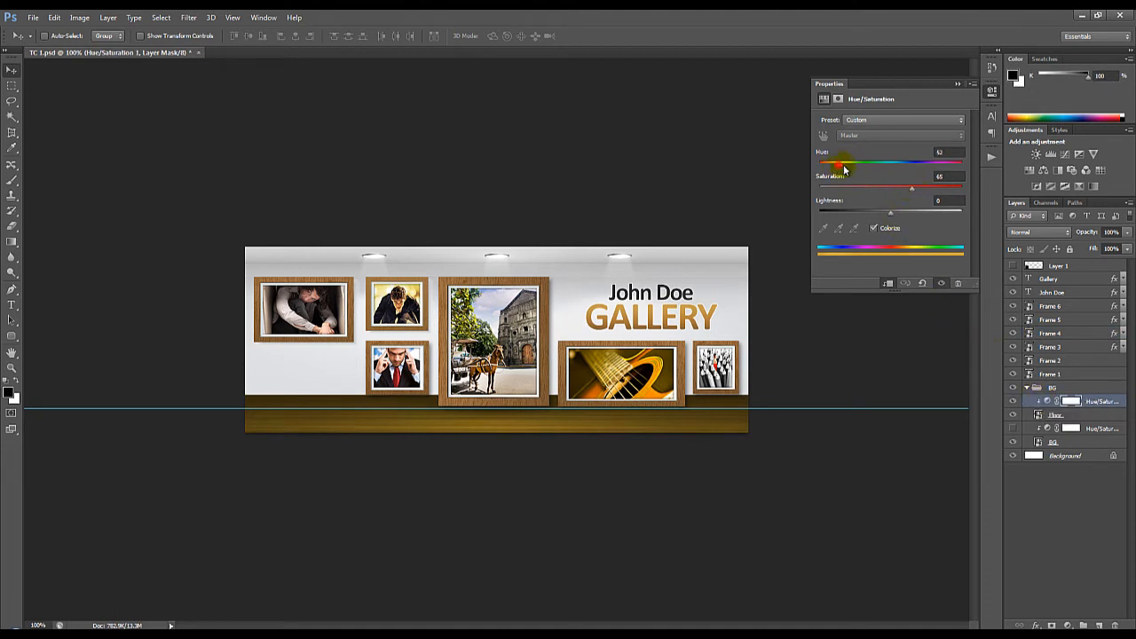
{"action": "left_click_drag", "start_coordinate": [839, 161], "coordinate": [922, 161]}
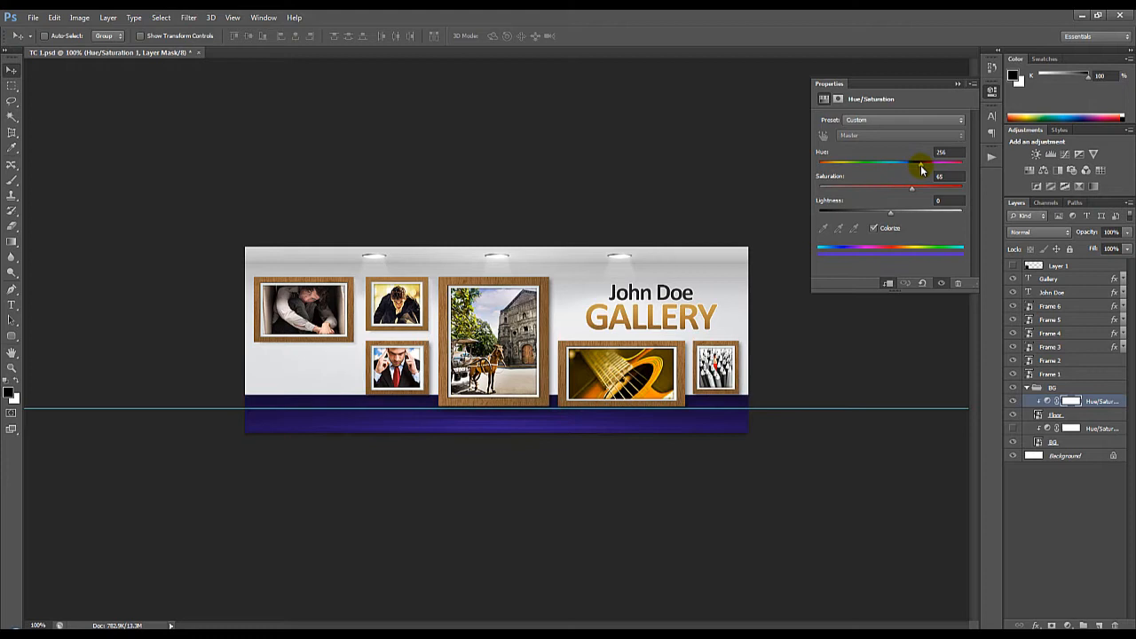
{"action": "left_click_drag", "start_coordinate": [922, 162], "coordinate": [923, 163]}
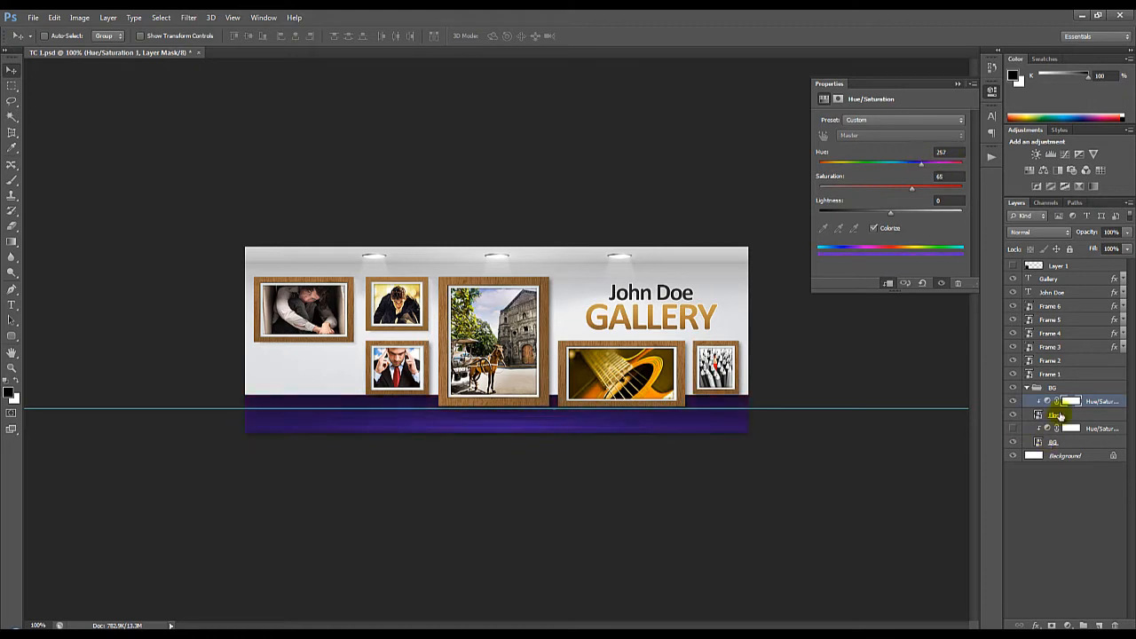
{"action": "left_click_drag", "start_coordinate": [923, 162], "coordinate": [902, 163]}
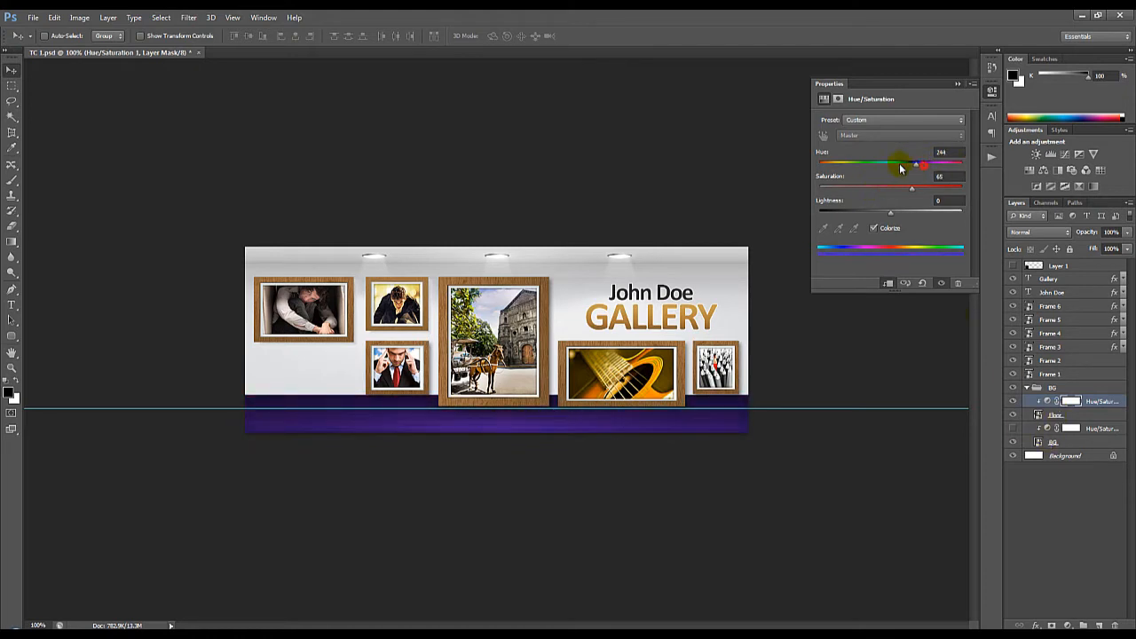
{"action": "left_click_drag", "start_coordinate": [901, 161], "coordinate": [818, 162]}
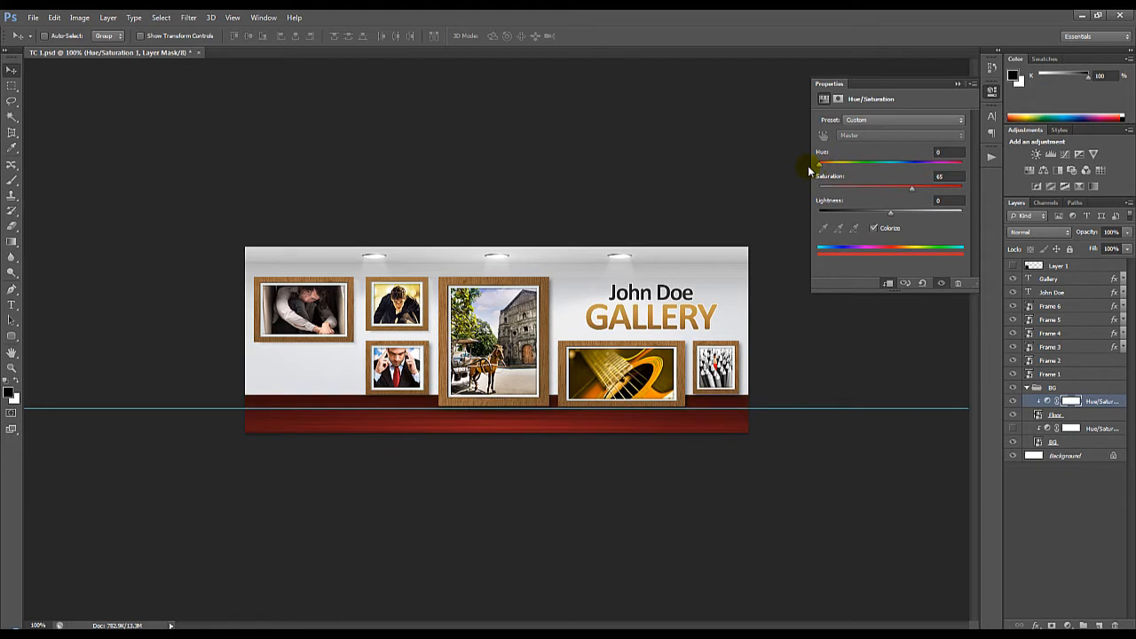
{"action": "mouse_move", "coordinate": [984, 444]}
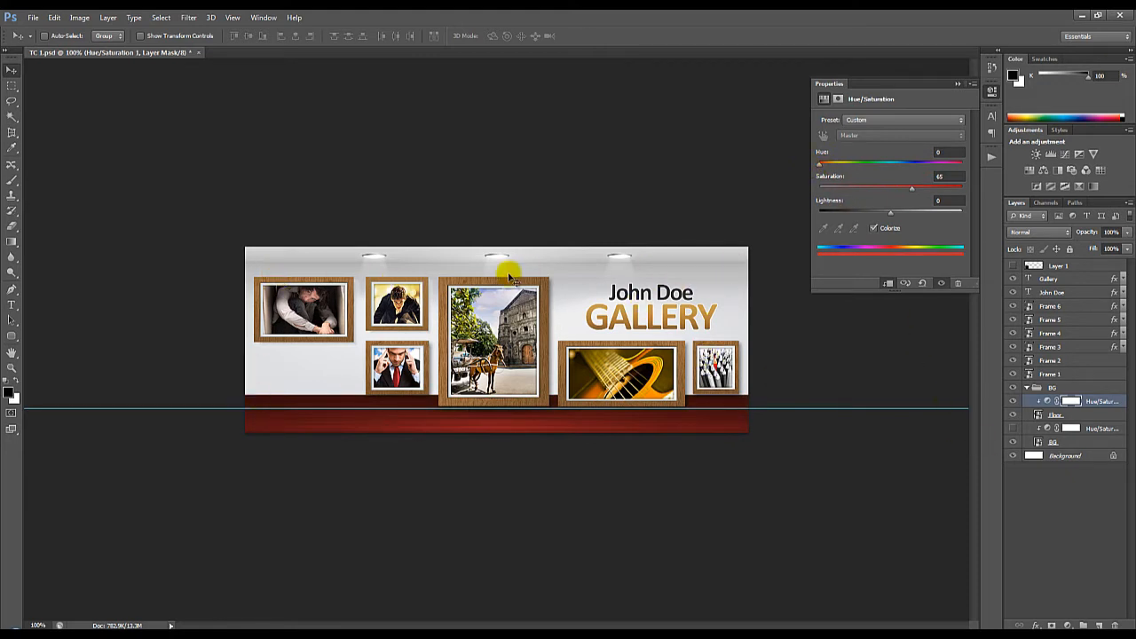
Enable the wall's Hue/Saturation adjustment, tint it pink, and collapse the BG group
{"action": "left_click", "coordinate": [1052, 442]}
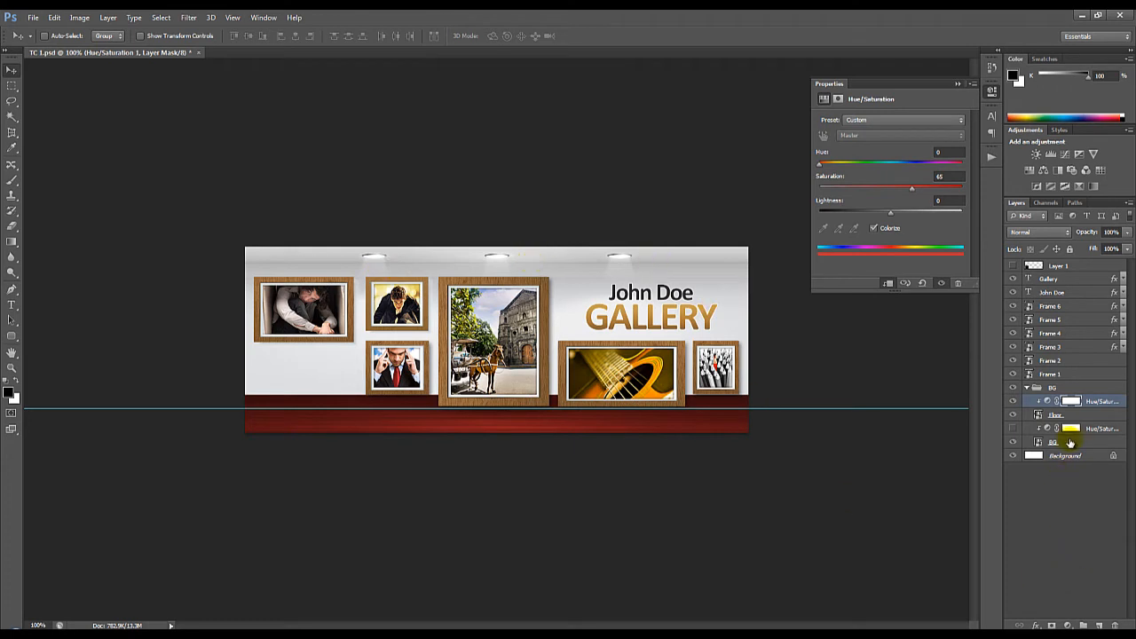
{"action": "left_click", "coordinate": [1065, 442]}
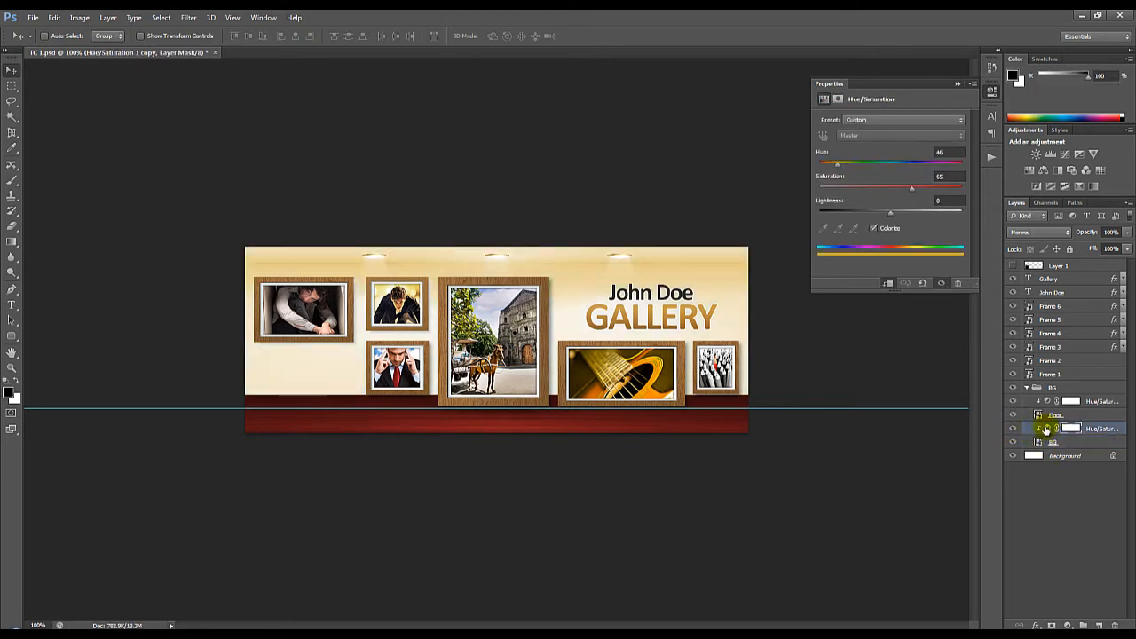
{"action": "left_click", "coordinate": [1039, 429]}
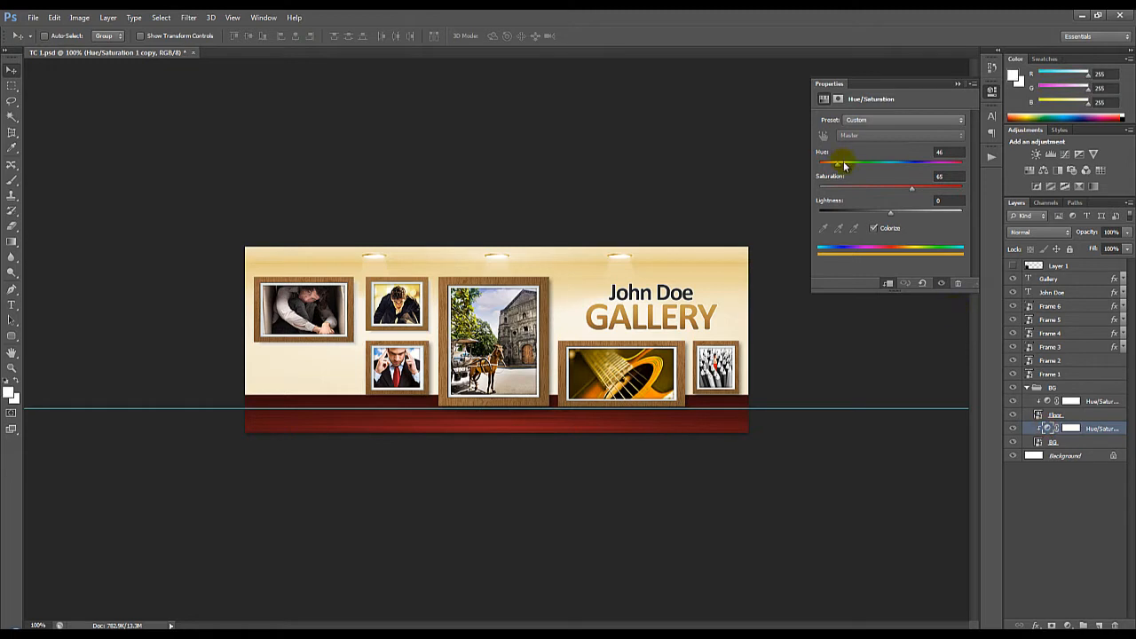
{"action": "left_click_drag", "start_coordinate": [839, 162], "coordinate": [932, 161]}
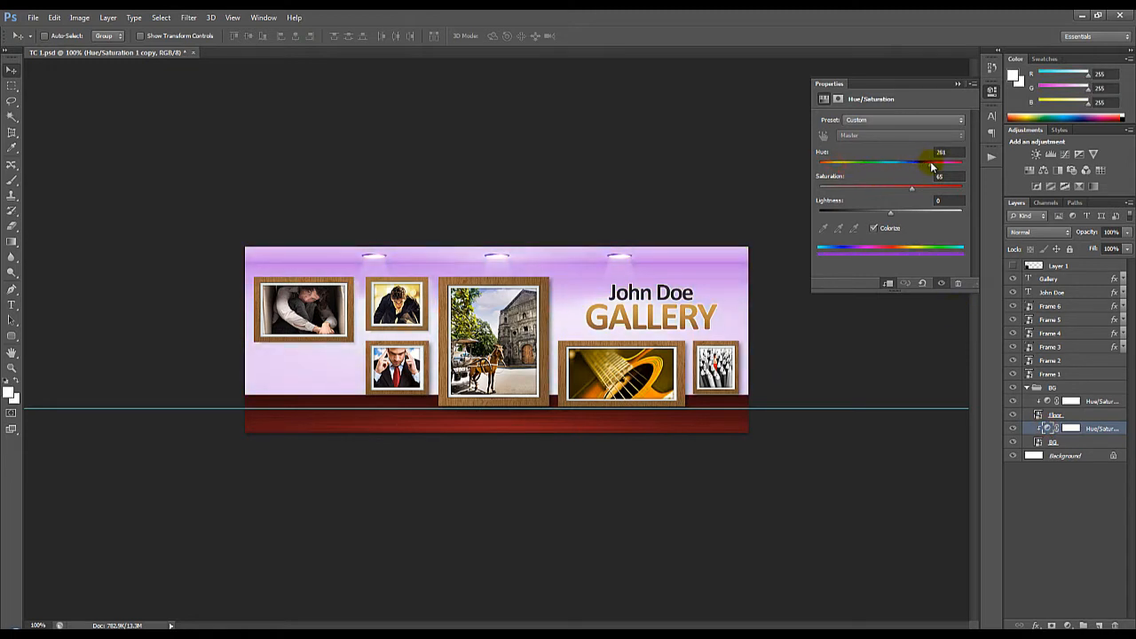
{"action": "left_click_drag", "start_coordinate": [930, 161], "coordinate": [948, 170]}
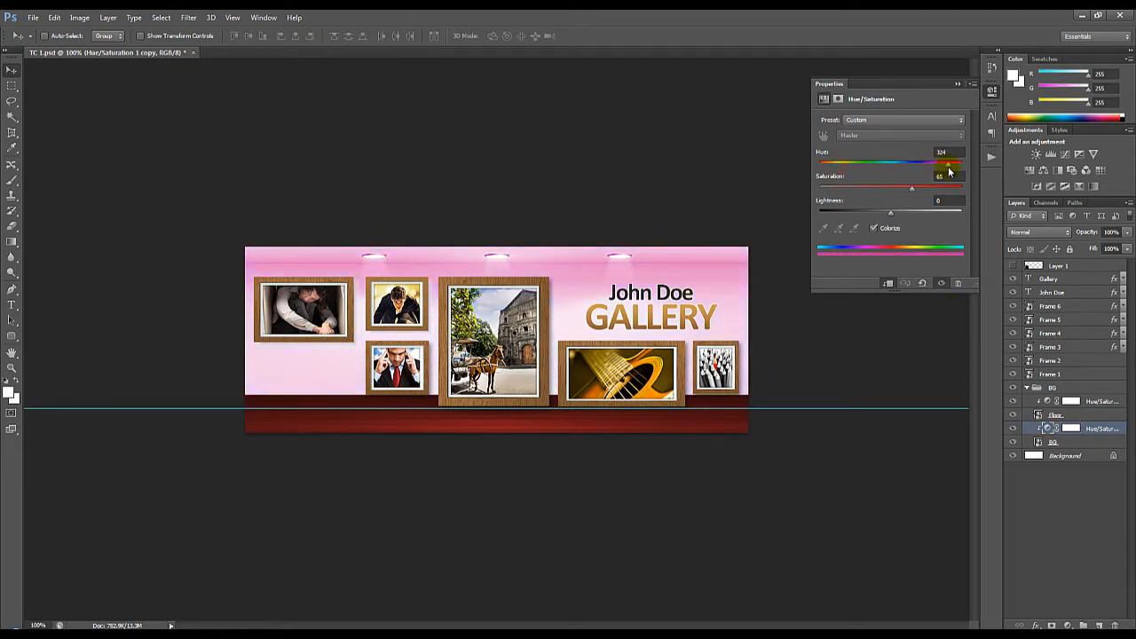
{"action": "left_click_drag", "start_coordinate": [948, 164], "coordinate": [963, 165]}
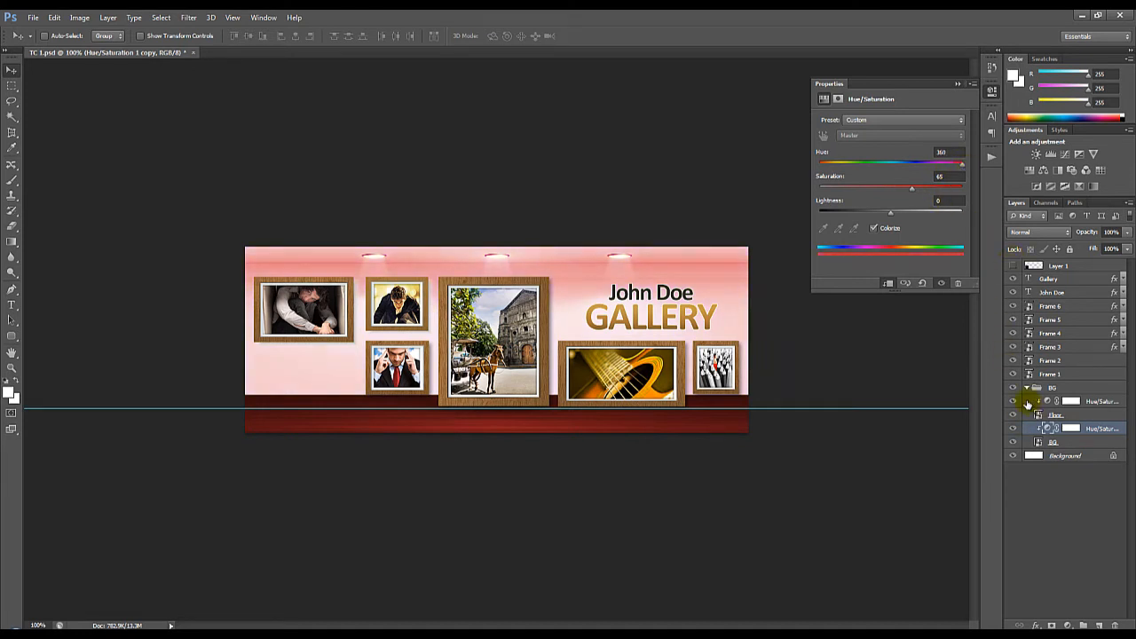
{"action": "left_click", "coordinate": [1052, 388]}
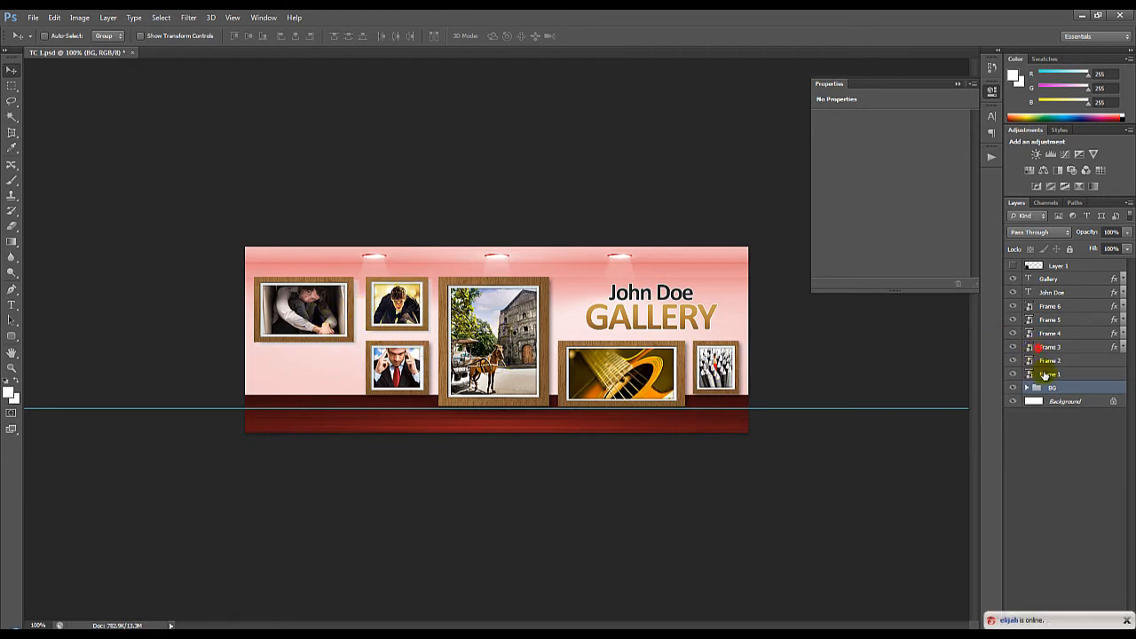
Select Frame 1 and open its smart object contents as IMG.psb
{"action": "left_click", "coordinate": [1050, 374]}
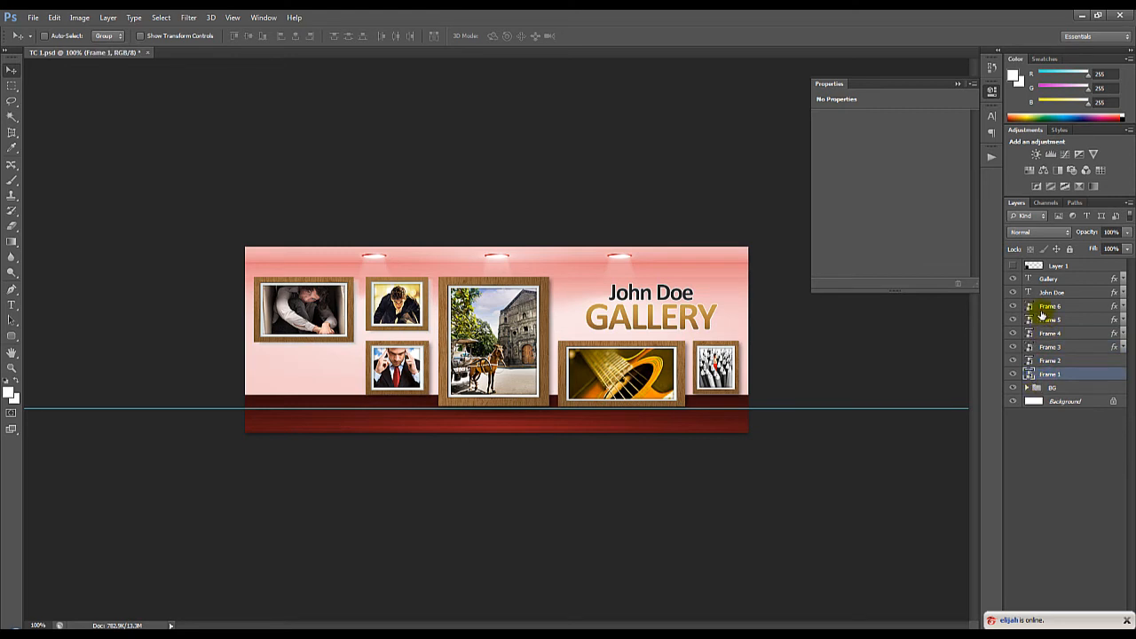
{"action": "left_click", "coordinate": [1050, 306]}
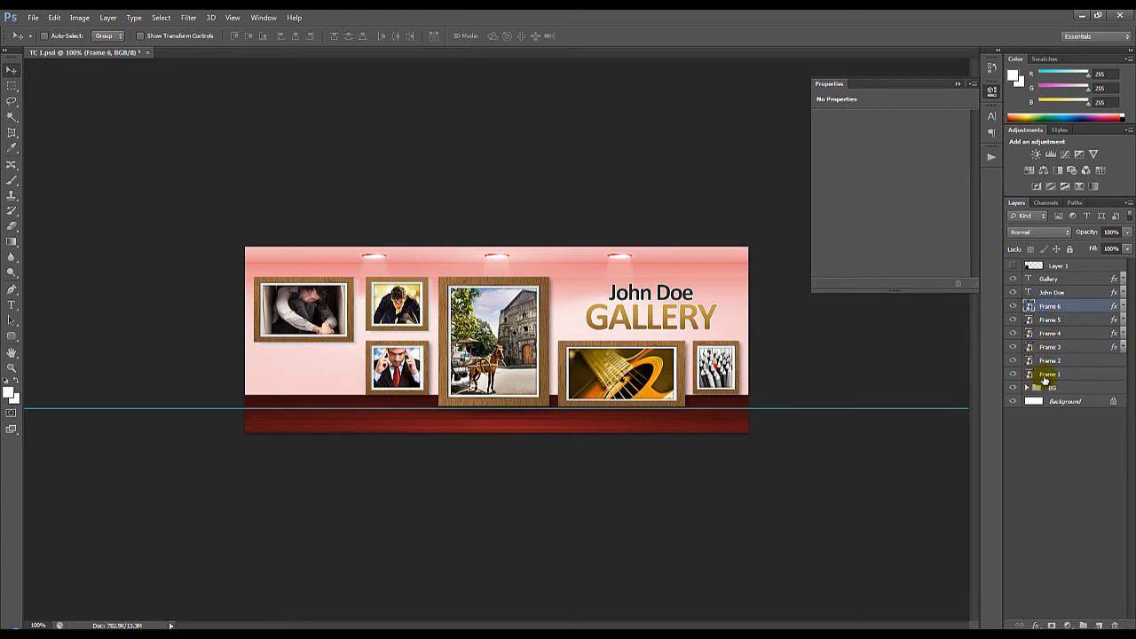
{"action": "left_click", "coordinate": [1050, 374]}
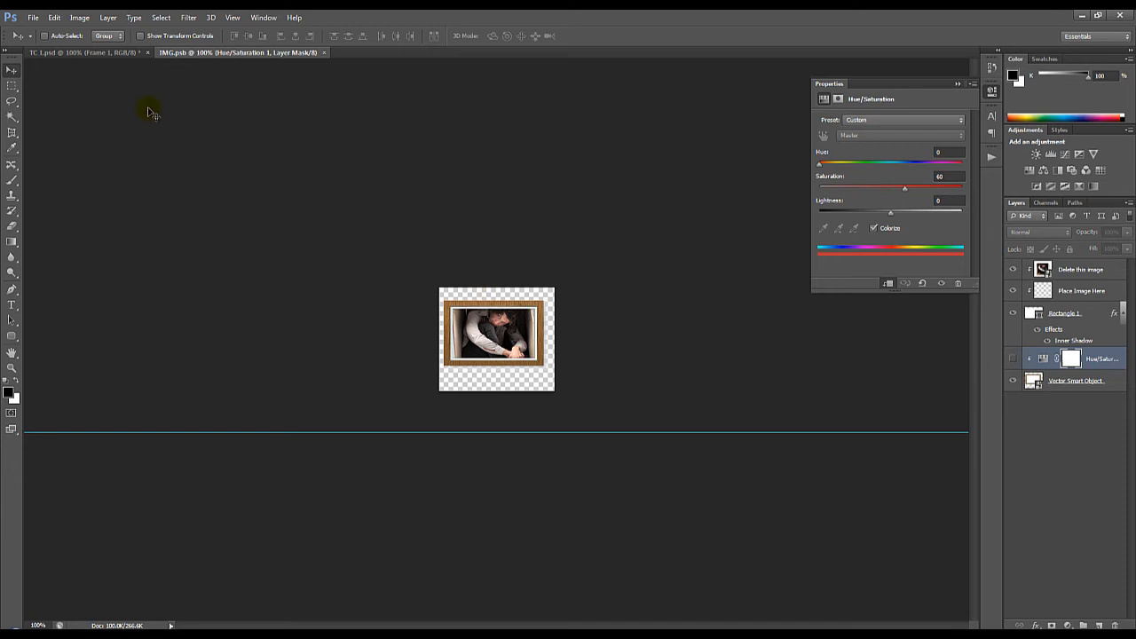
In IMG.psb, enable the Hue/Saturation layer and set Hue near 211 for a blue border
{"action": "left_click", "coordinate": [195, 53]}
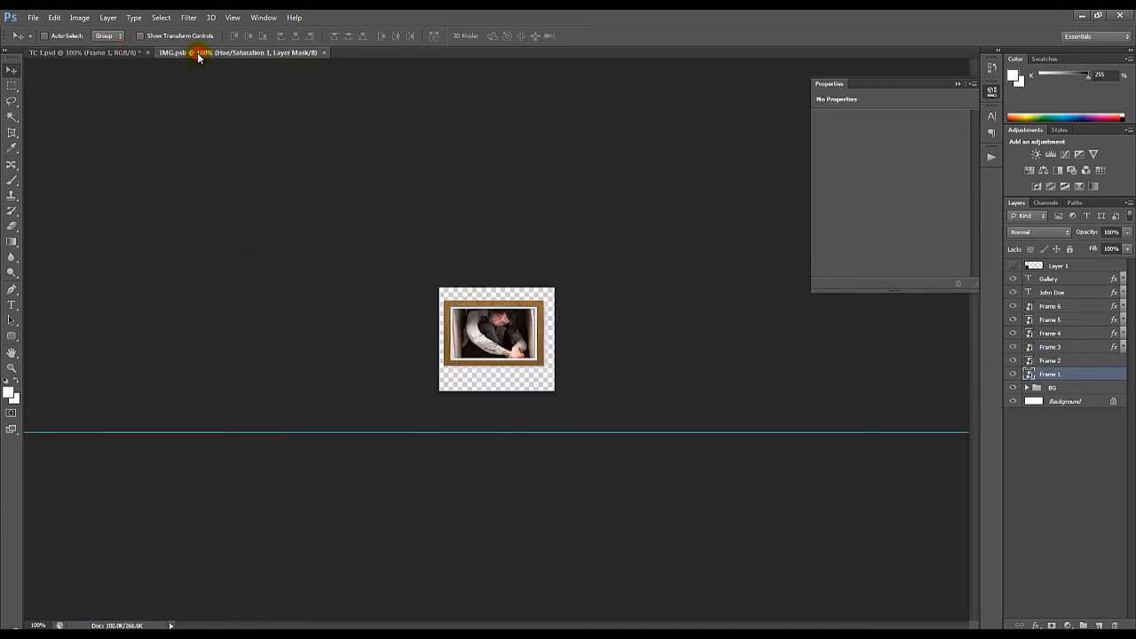
{"action": "left_click", "coordinate": [1101, 359]}
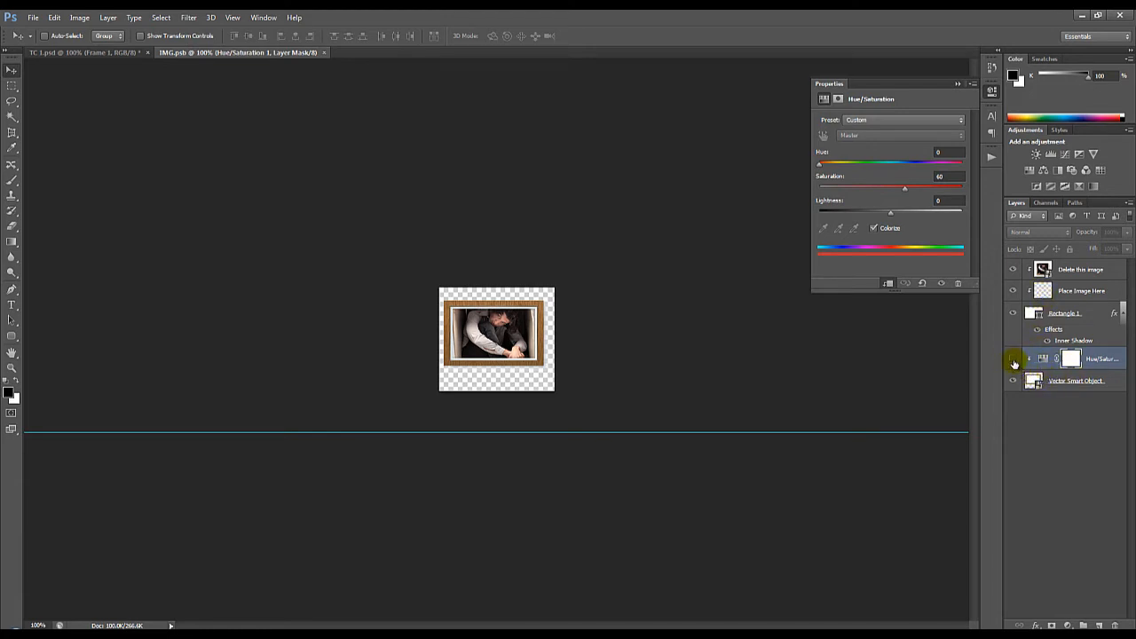
{"action": "left_click", "coordinate": [1042, 358]}
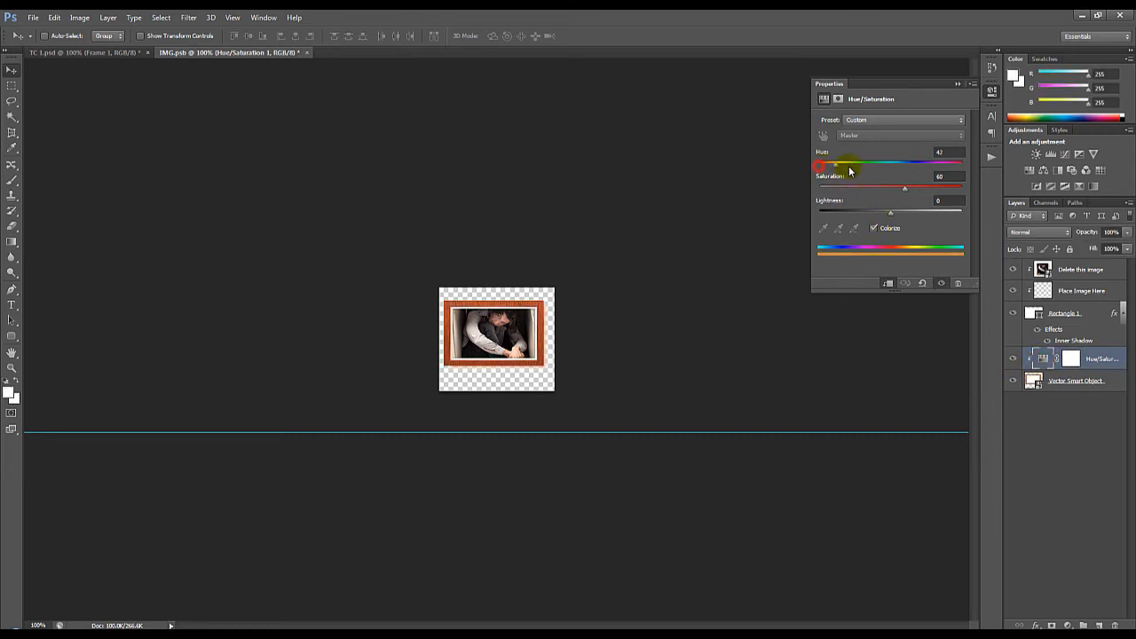
{"action": "left_click_drag", "start_coordinate": [848, 163], "coordinate": [949, 164]}
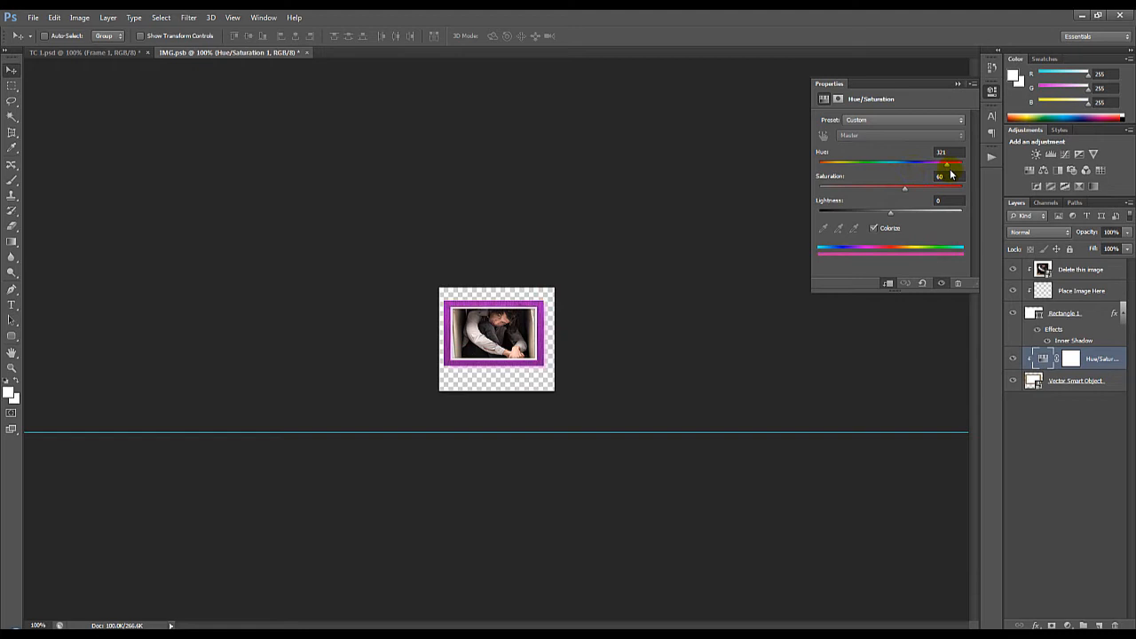
{"action": "left_click_drag", "start_coordinate": [948, 163], "coordinate": [903, 163]}
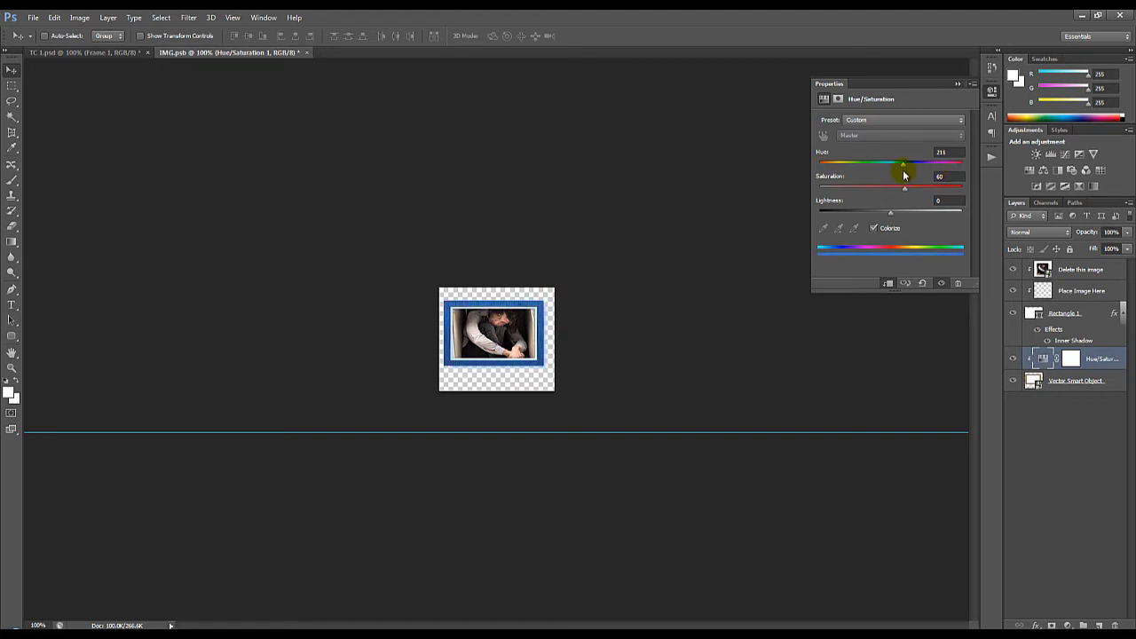
{"action": "left_click", "coordinate": [1081, 269]}
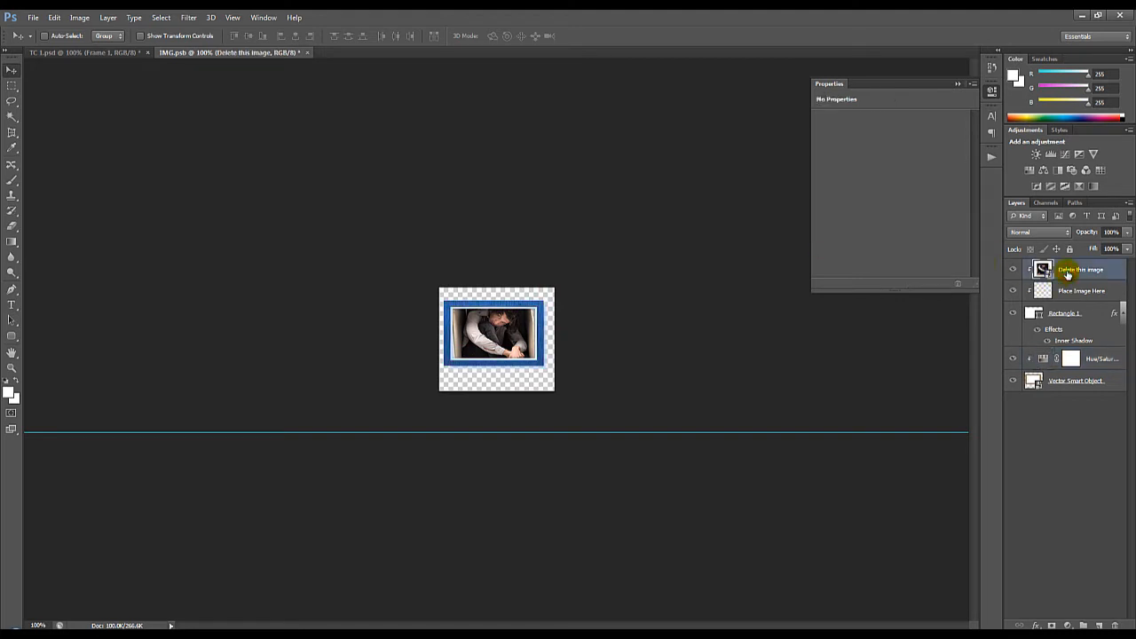
{"action": "mouse_move", "coordinate": [1043, 269]}
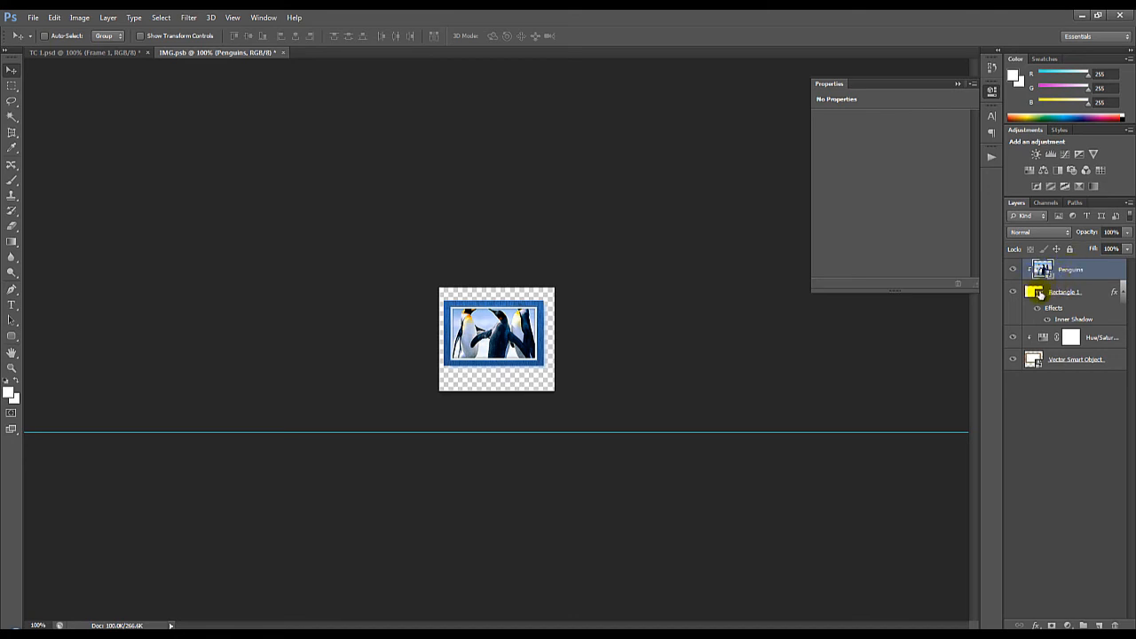
Toggle the visibility of the 'Delete this image' placeholder layer
{"action": "left_click", "coordinate": [1012, 269]}
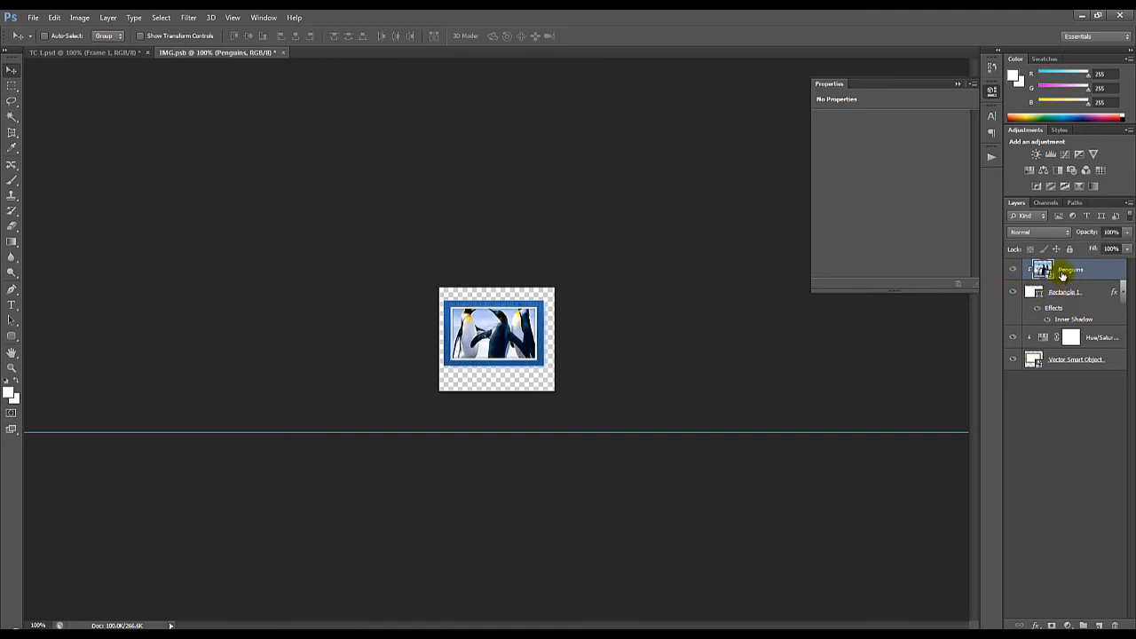
{"action": "mouse_move", "coordinate": [832, 348]}
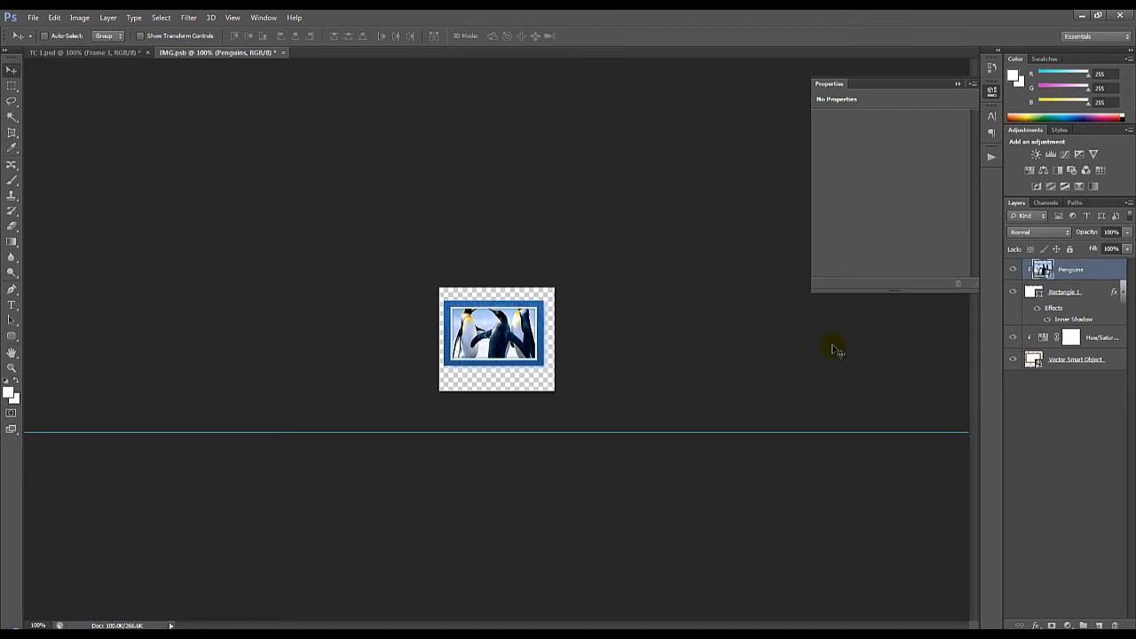
{"action": "mouse_move", "coordinate": [529, 293]}
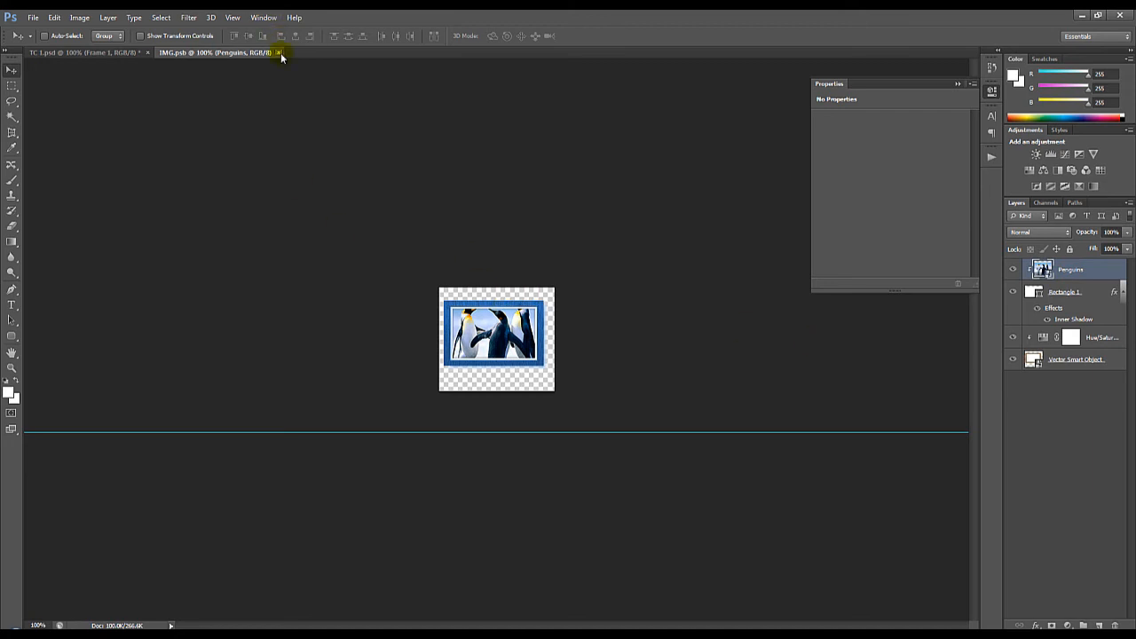
{"action": "left_click", "coordinate": [279, 52]}
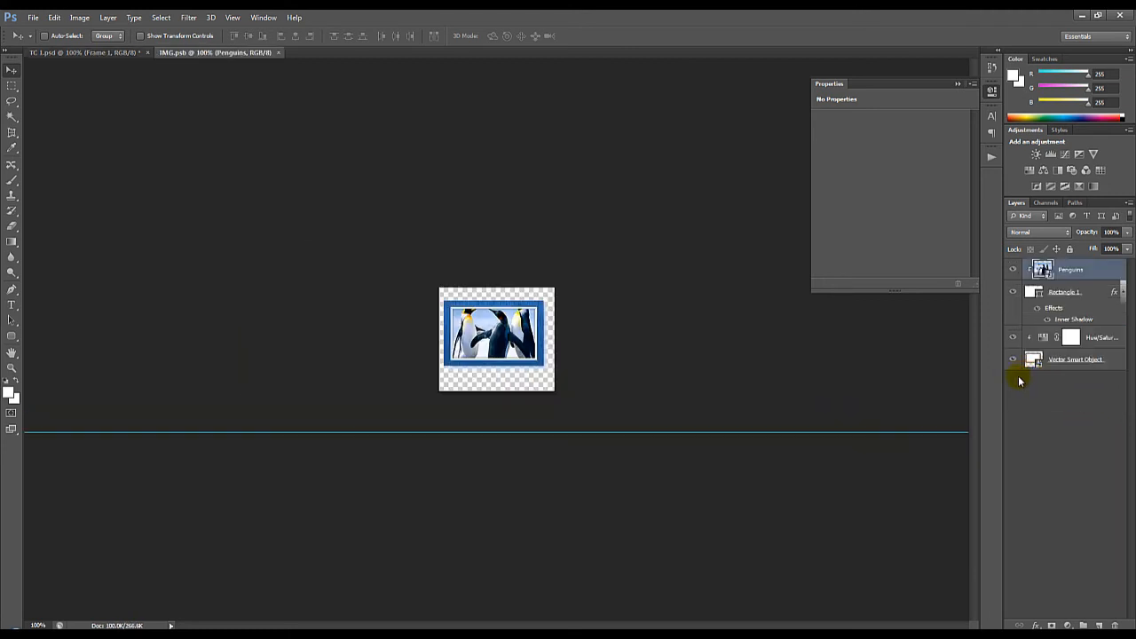
{"action": "mouse_move", "coordinate": [599, 371]}
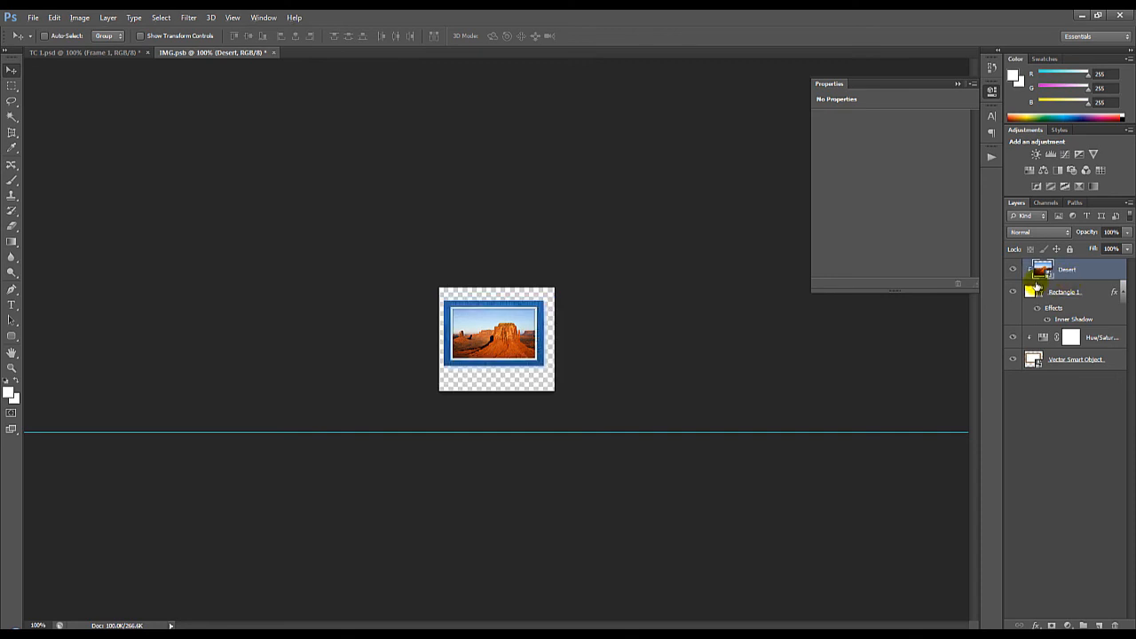
Return to the TC 1.psd banner showing the blue first frame with penguins
{"action": "left_click", "coordinate": [84, 53]}
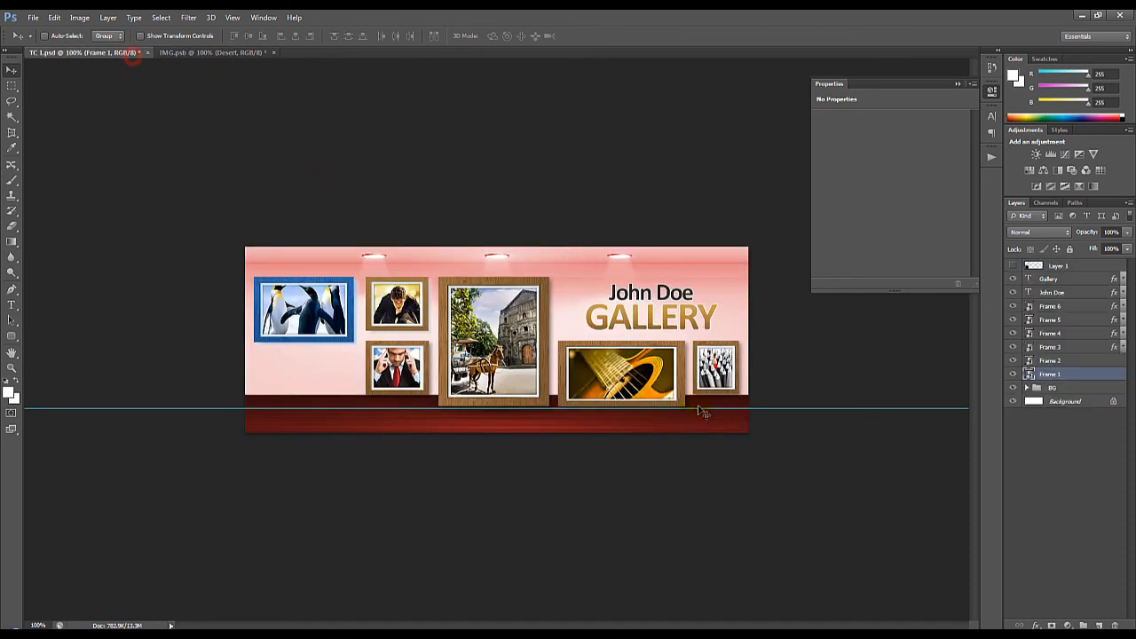